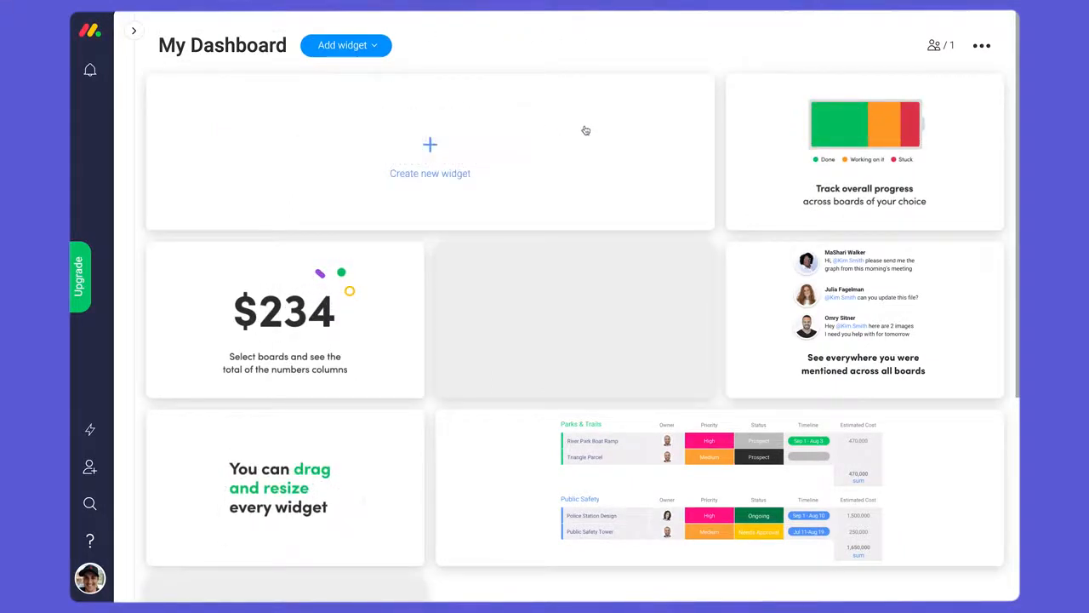
Step: On the Sales Dashboard, drill into the Initial contact share of the Active leads status widget
left_click(133, 31)
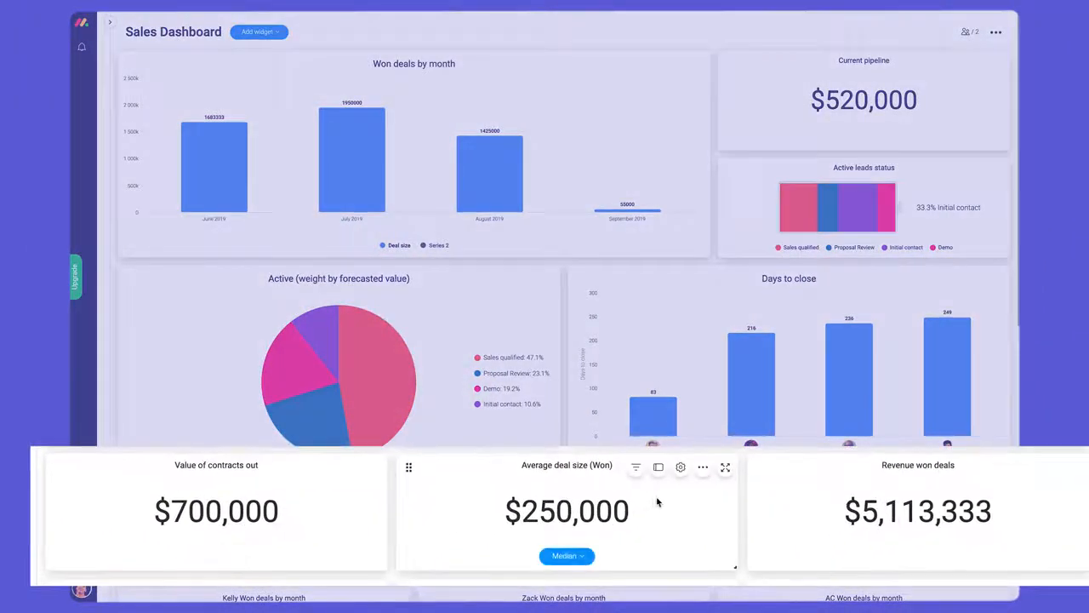
scroll("down", 3)
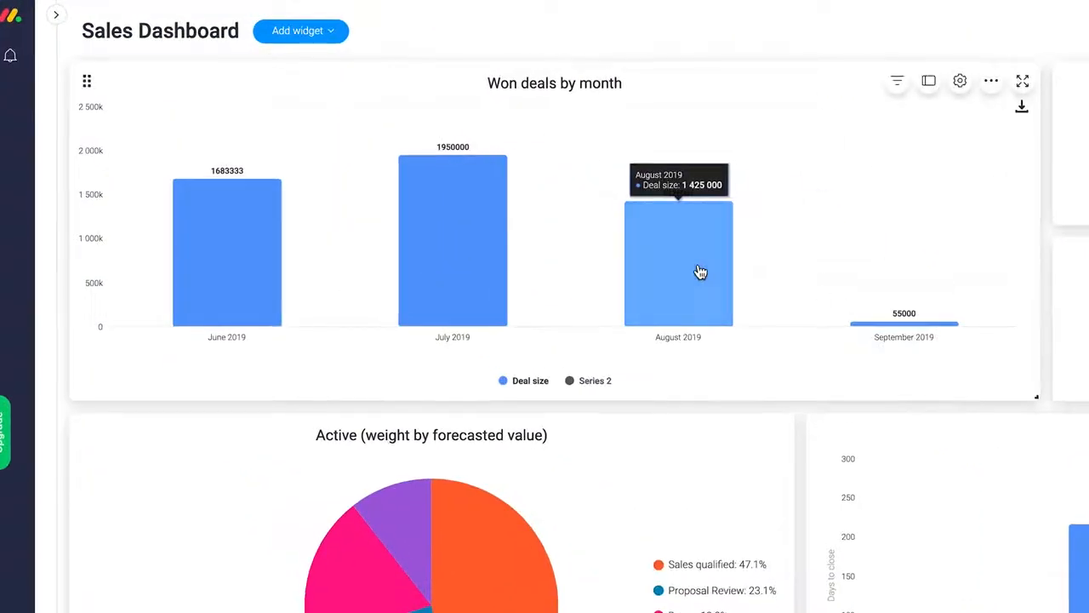
scroll("down", 3)
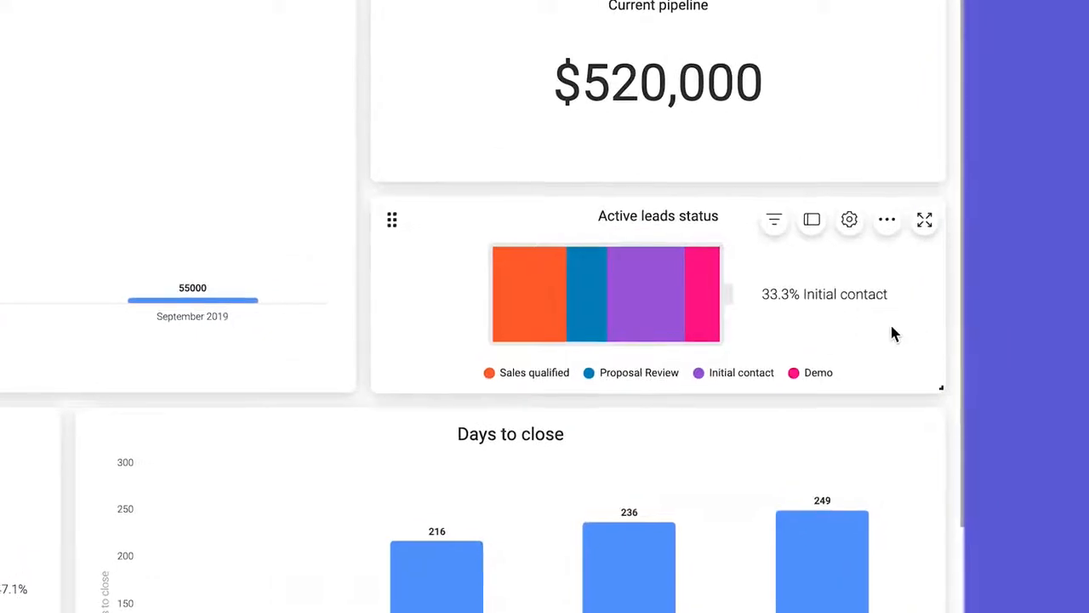
mouse_move(674, 308)
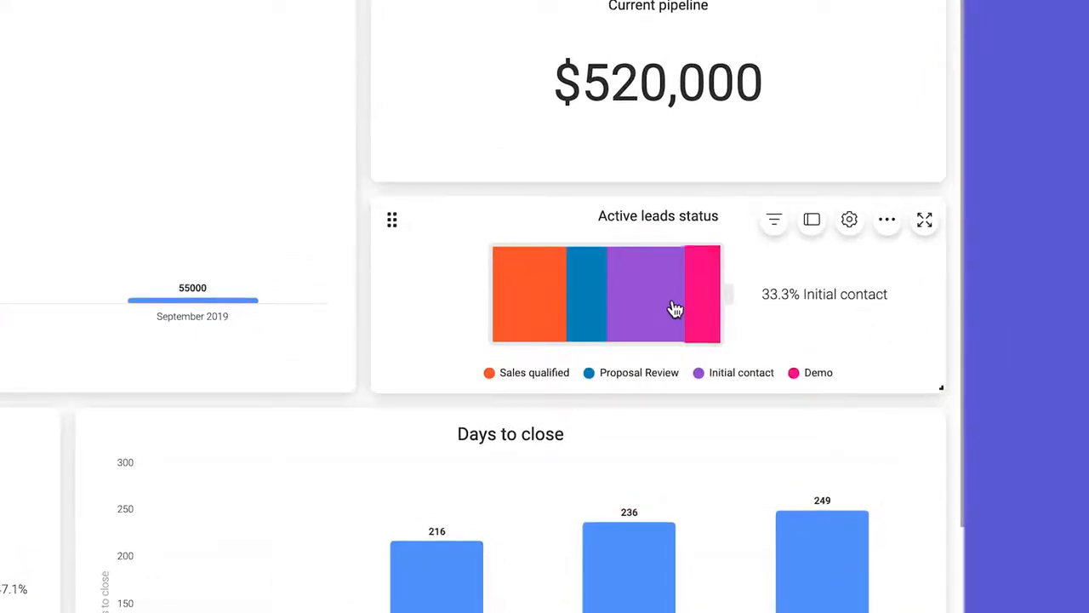
left_click(924, 218)
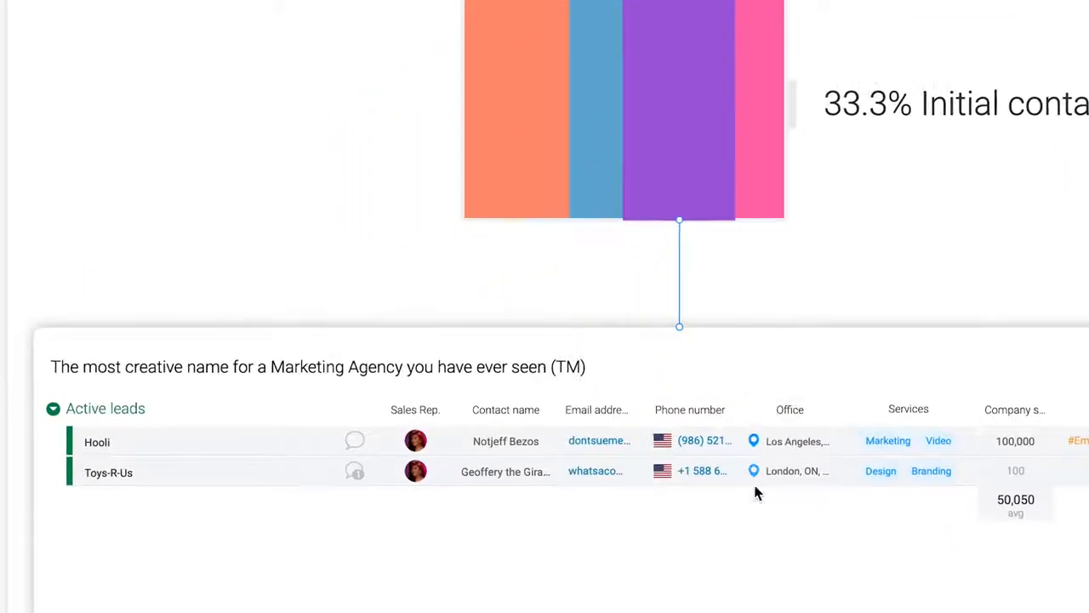
scroll("right", 3)
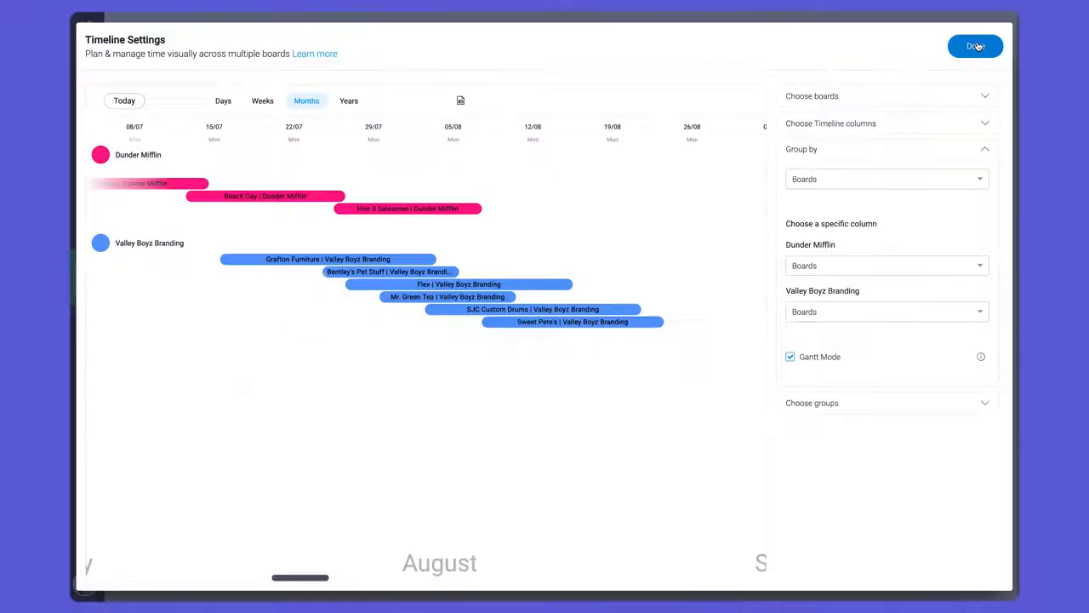
Step: Finish the multi-board Gantt timeline, then add the I was mentioned and Llama Farm widgets
left_click(975, 46)
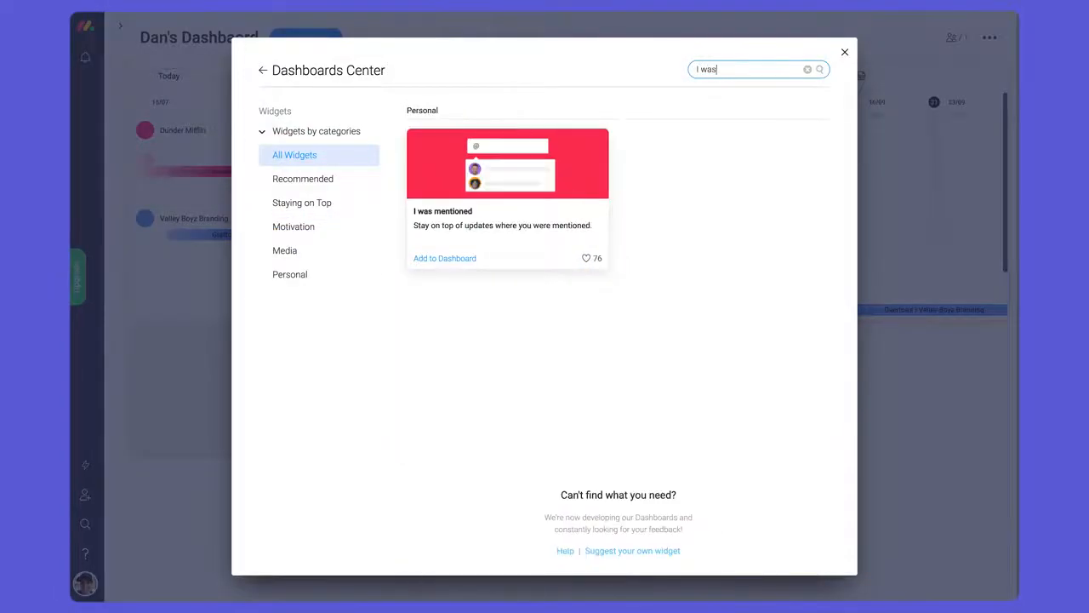
left_click(444, 259)
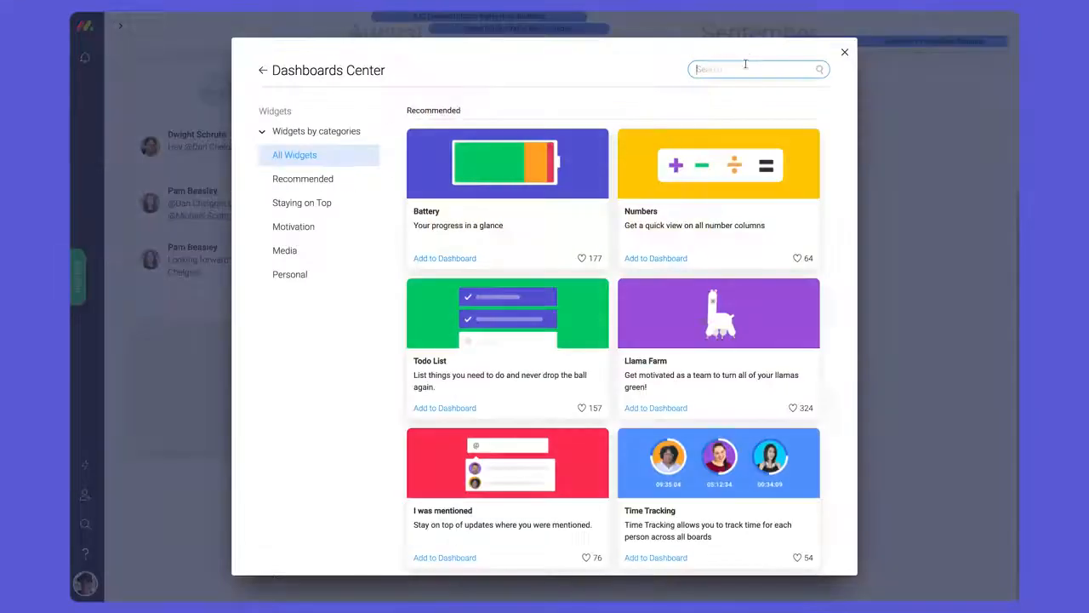
left_click(844, 51)
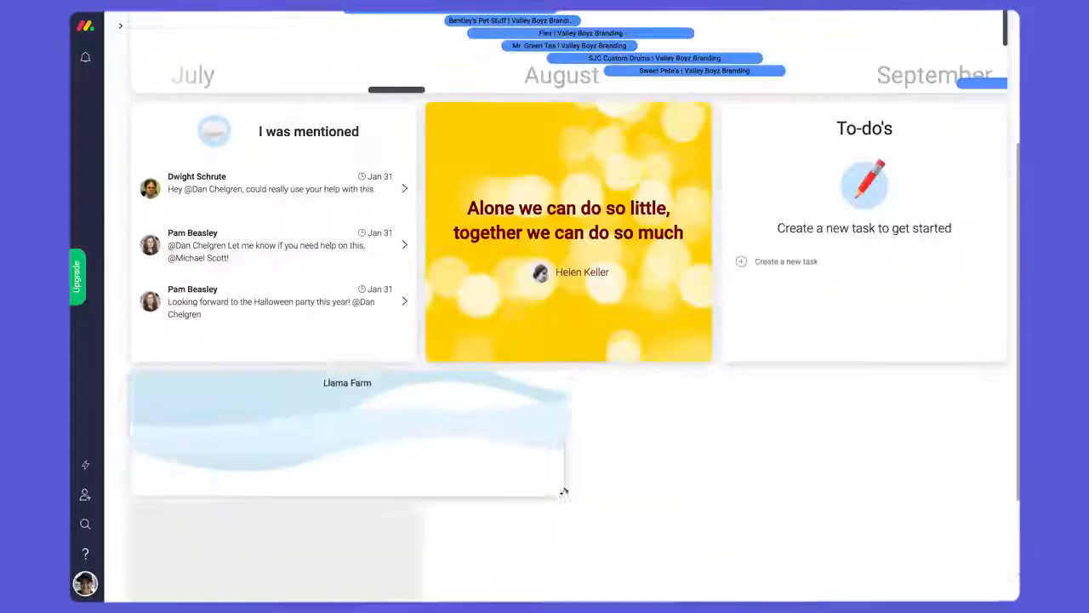
scroll("up", 3)
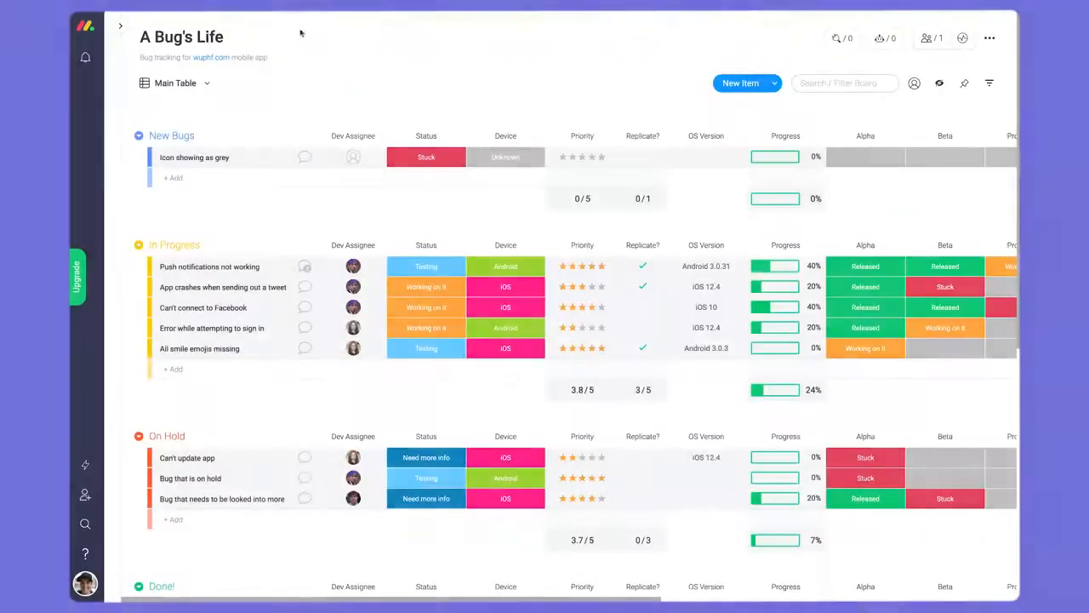
Step: Filter the bug board to Android device bugs and export the filtered list to Excel
scroll("right", 3)
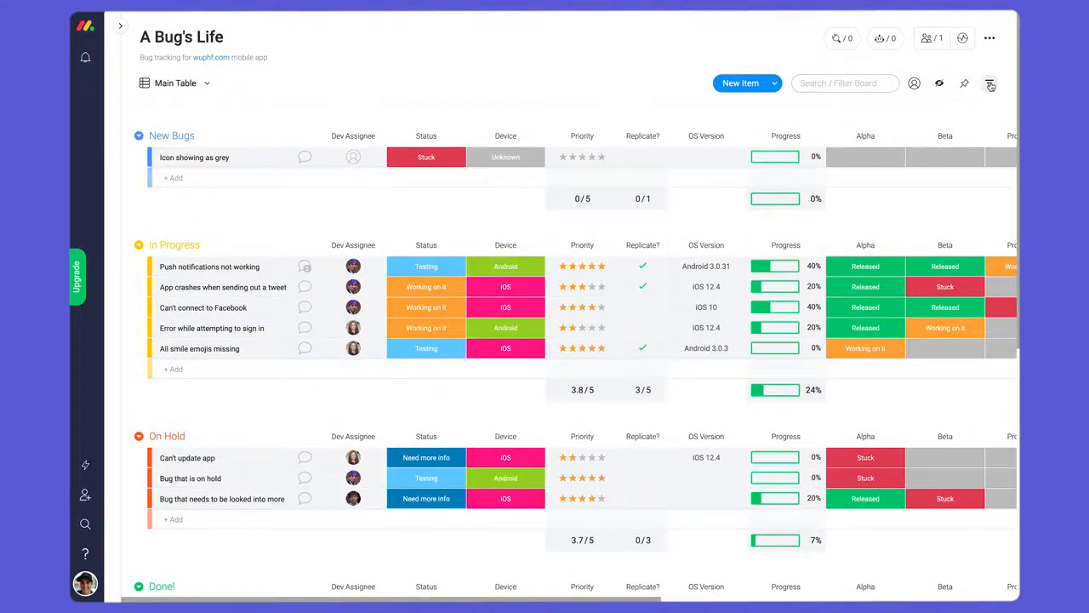
left_click(970, 82)
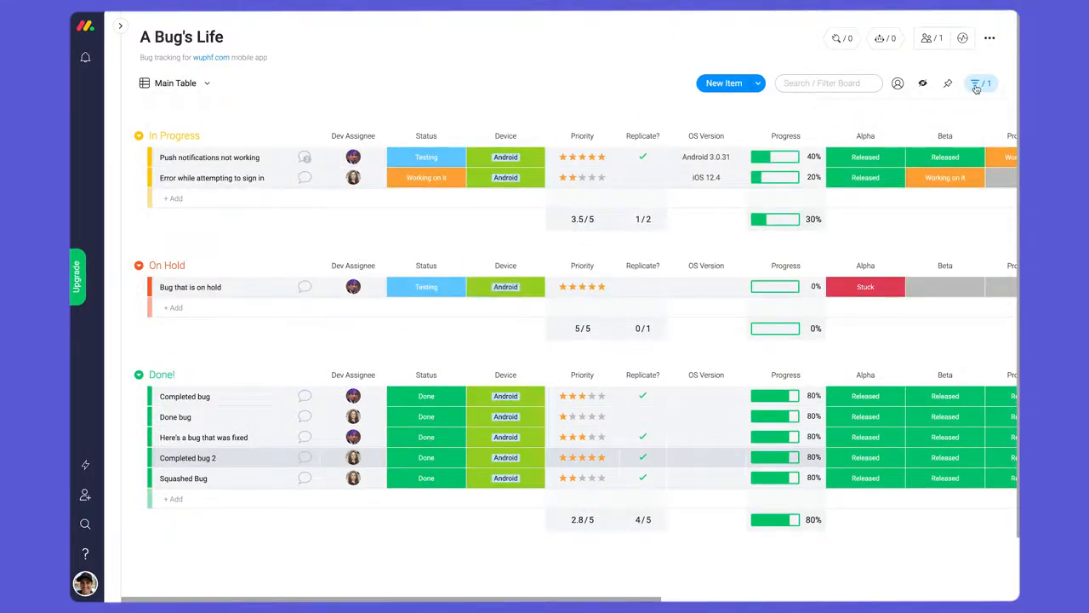
left_click(980, 82)
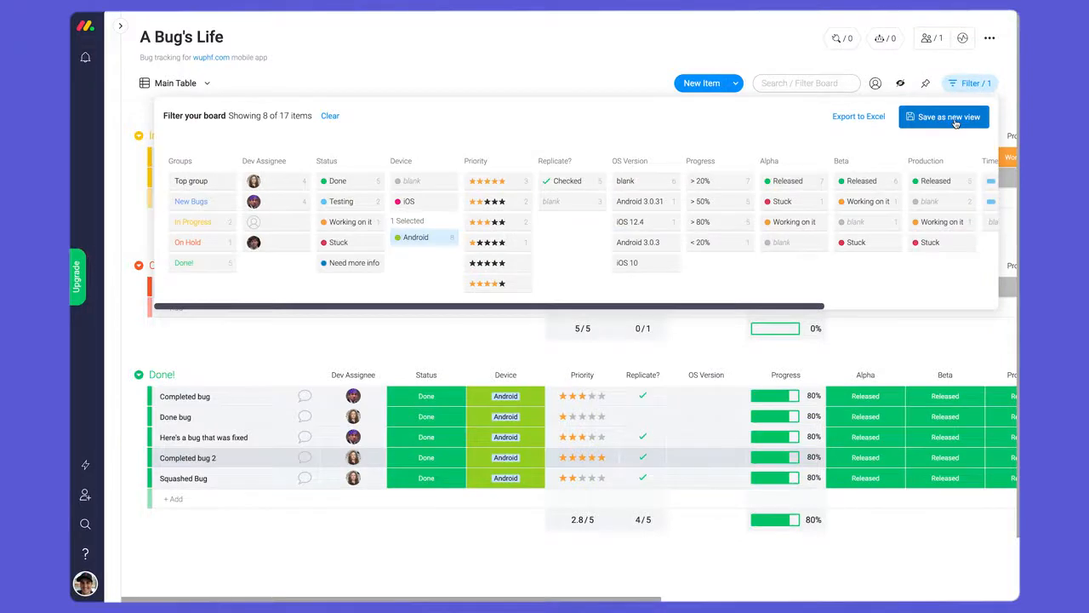
mouse_move(860, 122)
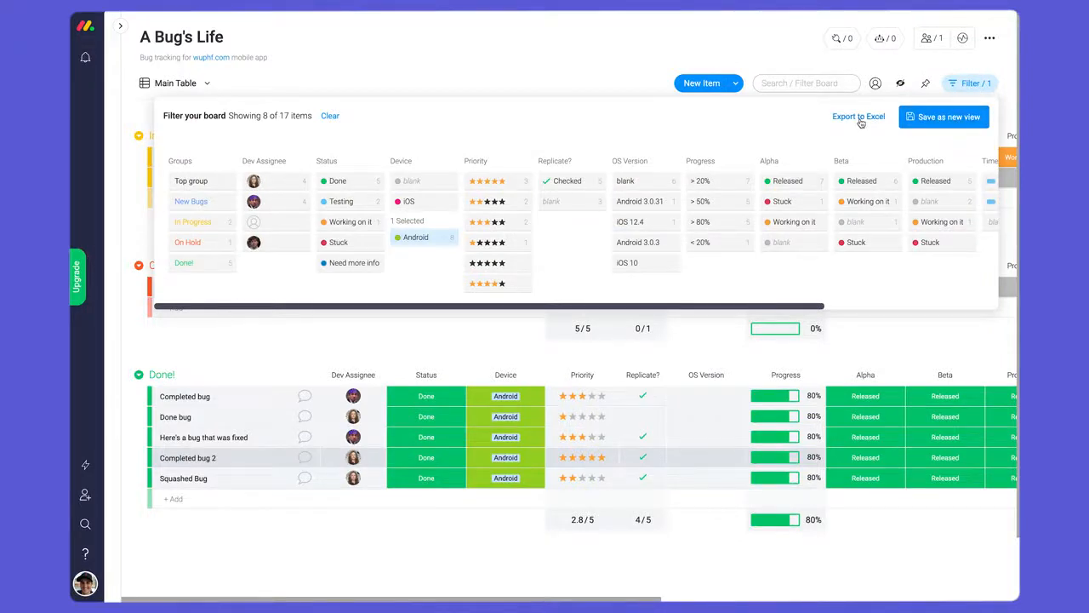
left_click(178, 82)
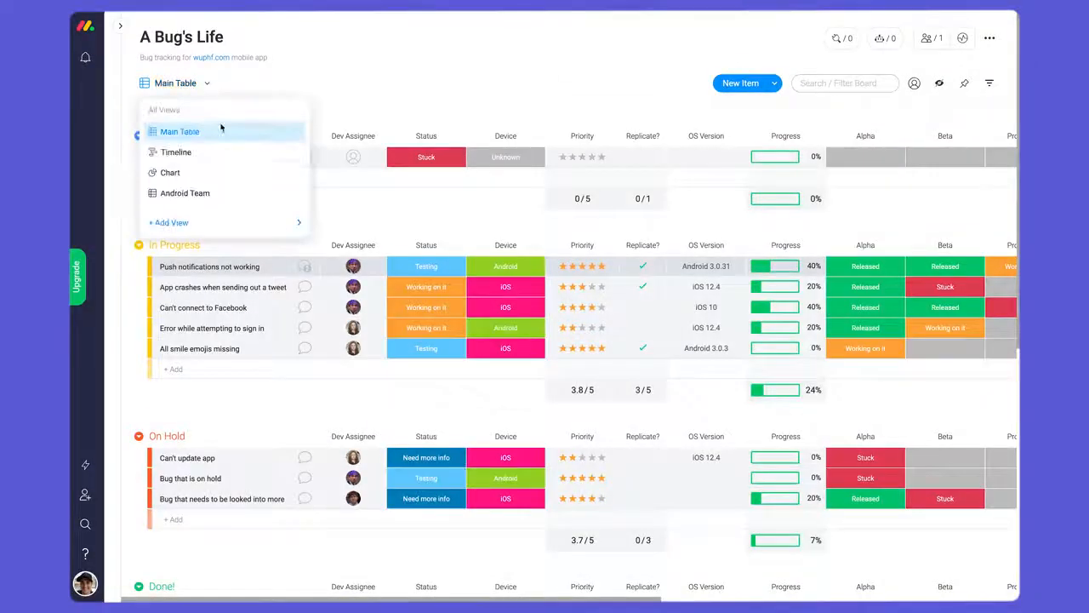
Step: Add a Chart view from the Views Center showing bugs counted per dev assignee
left_click(171, 221)
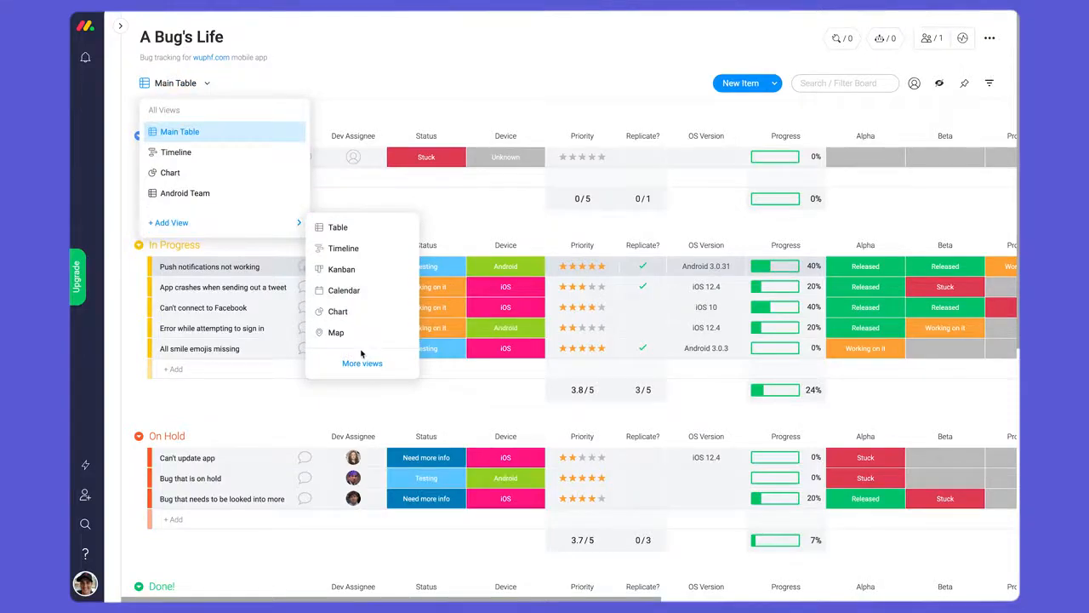
left_click(362, 362)
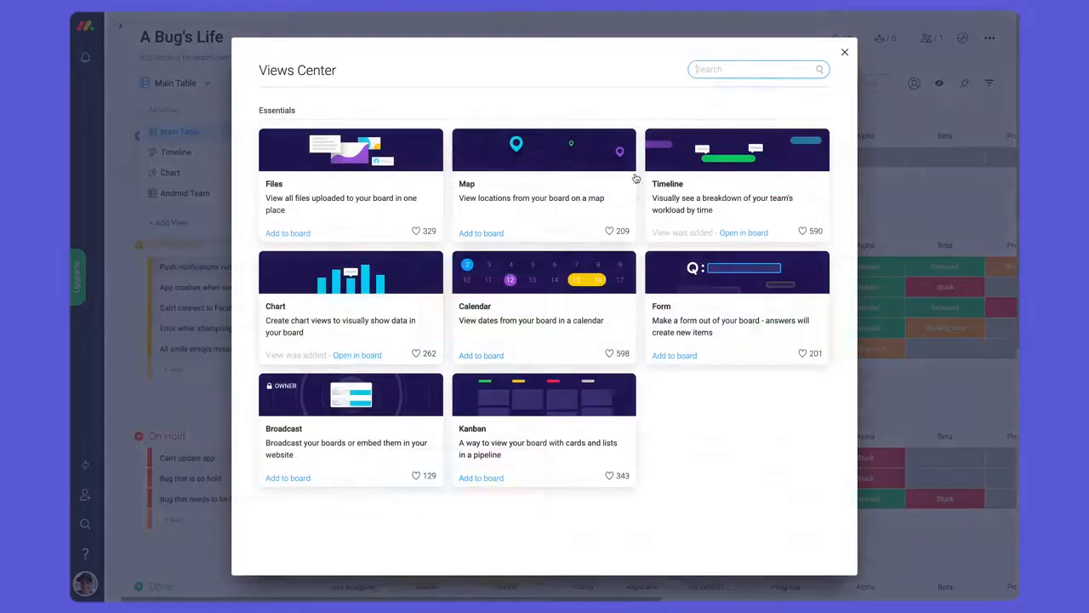
left_click(844, 51)
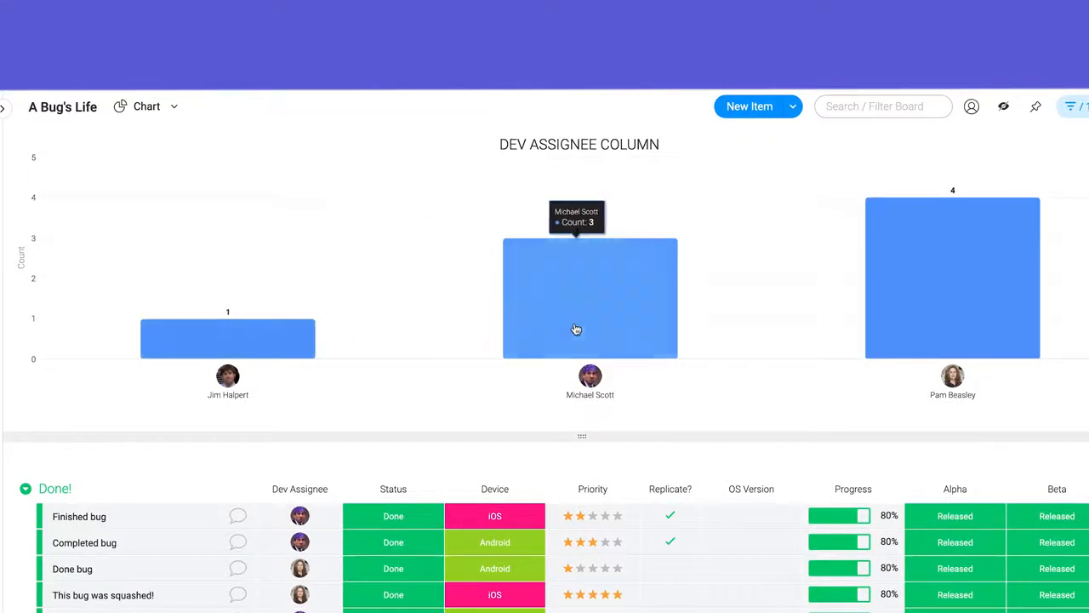
mouse_move(585, 405)
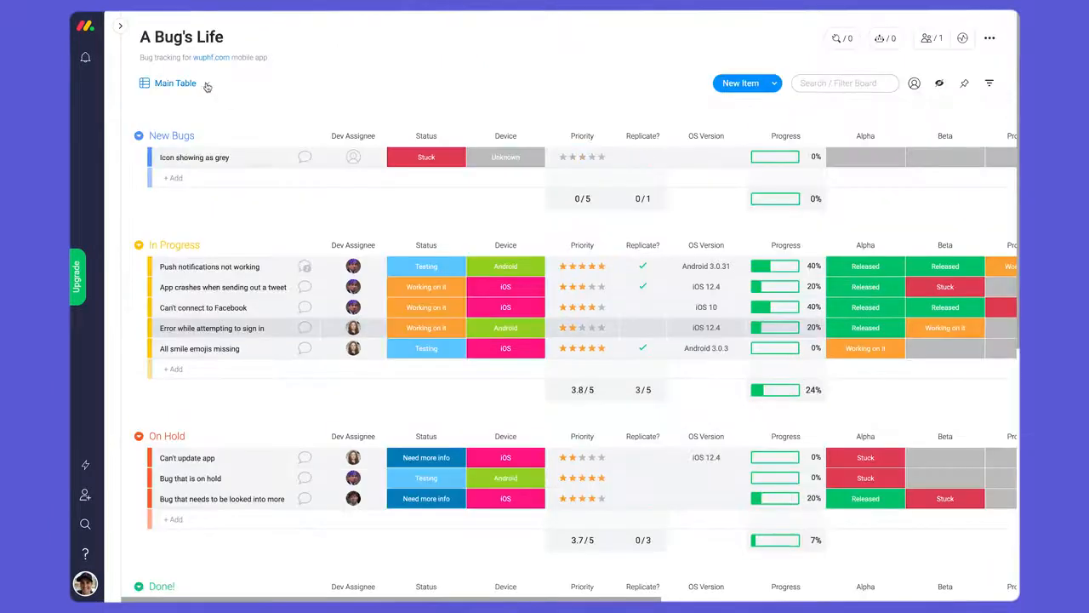
Step: Add a Timeline view and drag the push notifications bug to Sep 26–29
left_click(206, 85)
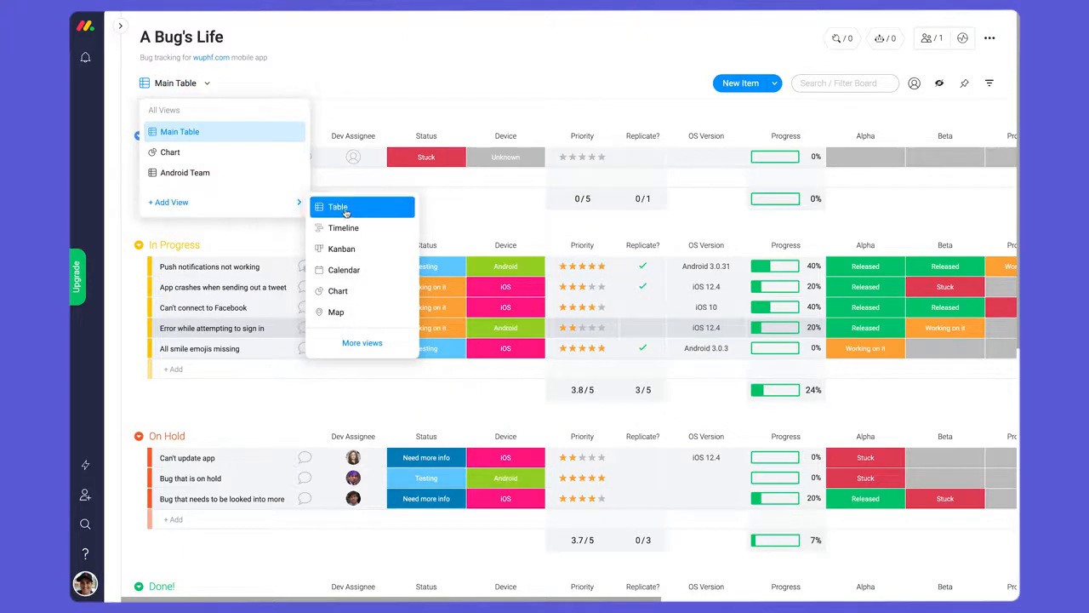
left_click(344, 228)
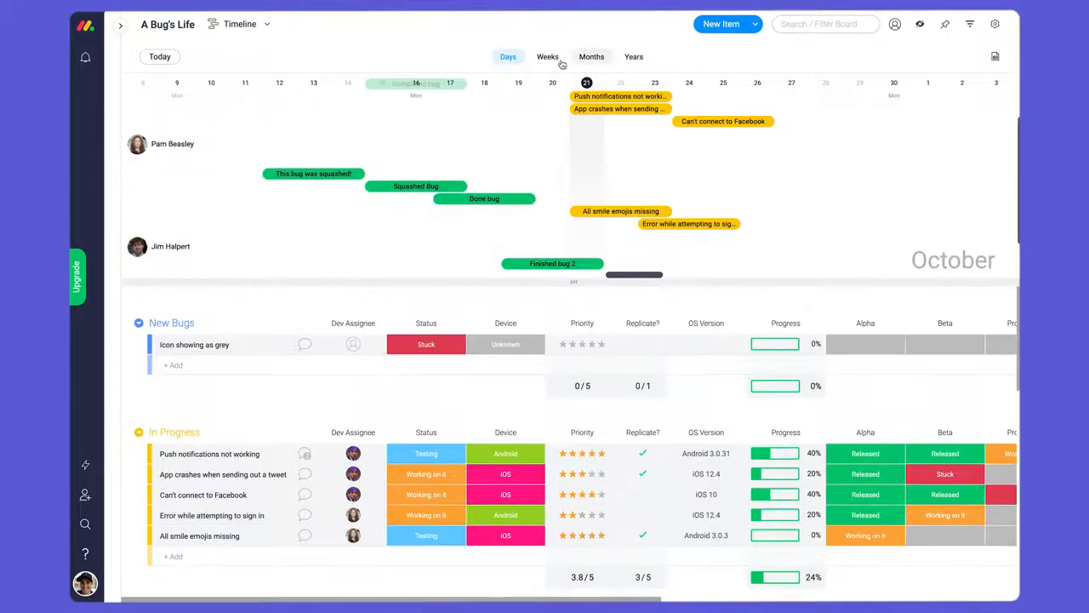
left_click_drag(633, 274, 757, 273)
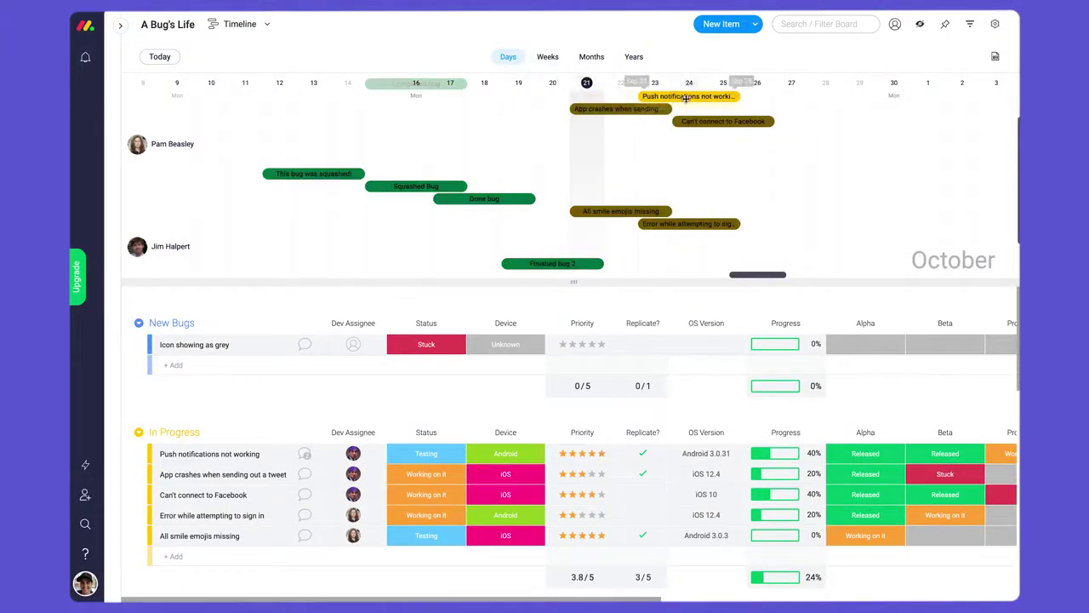
left_click_drag(689, 96, 823, 120)
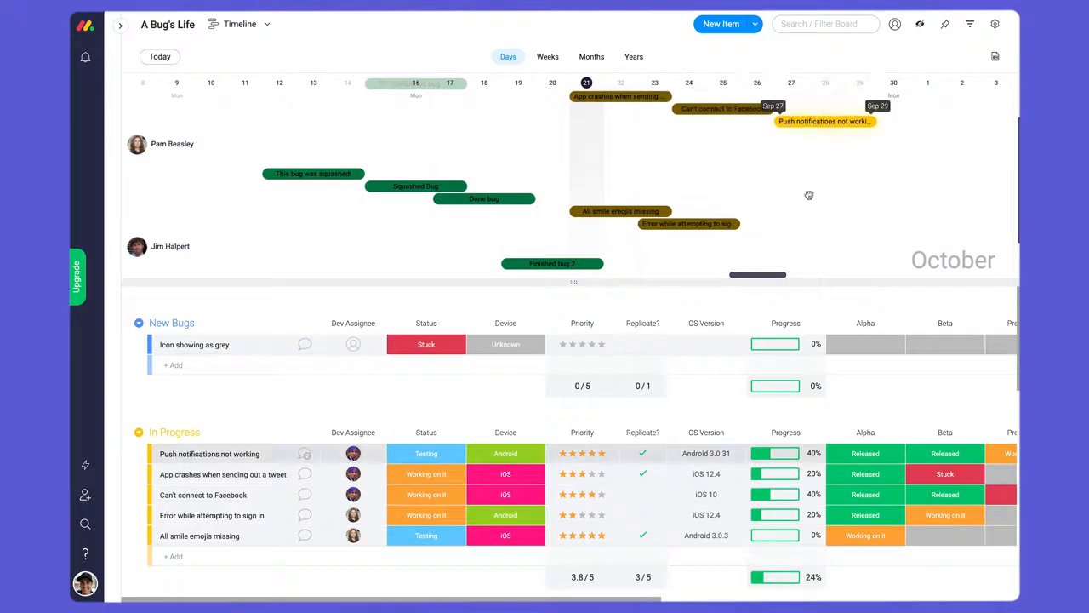
Step: Switch the board back to the Main Table view
left_click(240, 24)
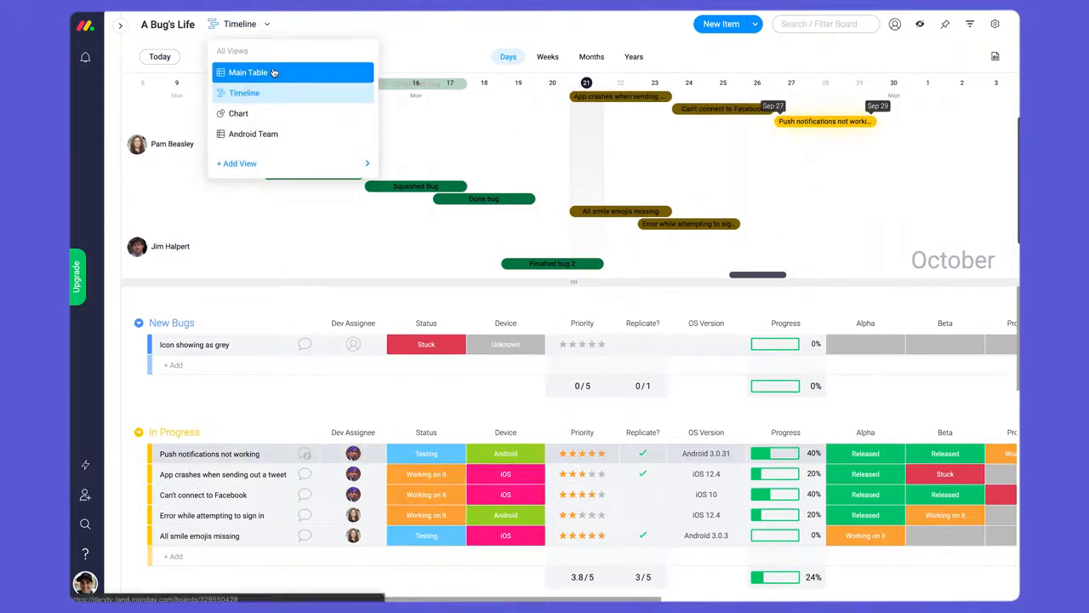
left_click(248, 71)
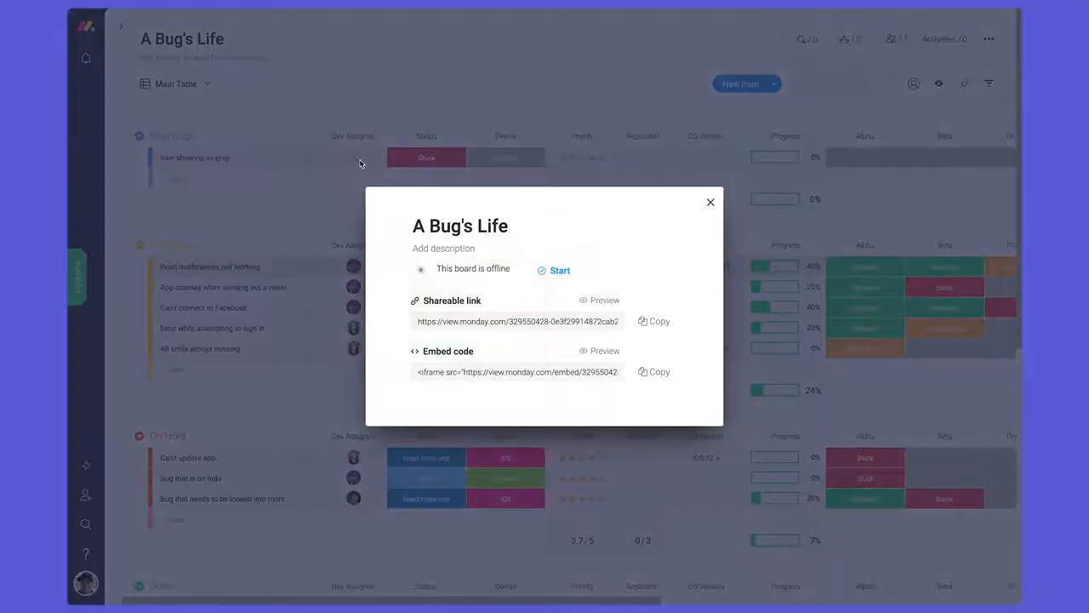
Step: Start broadcasting the A Bug's Life board so its shareable link is public
left_click(559, 269)
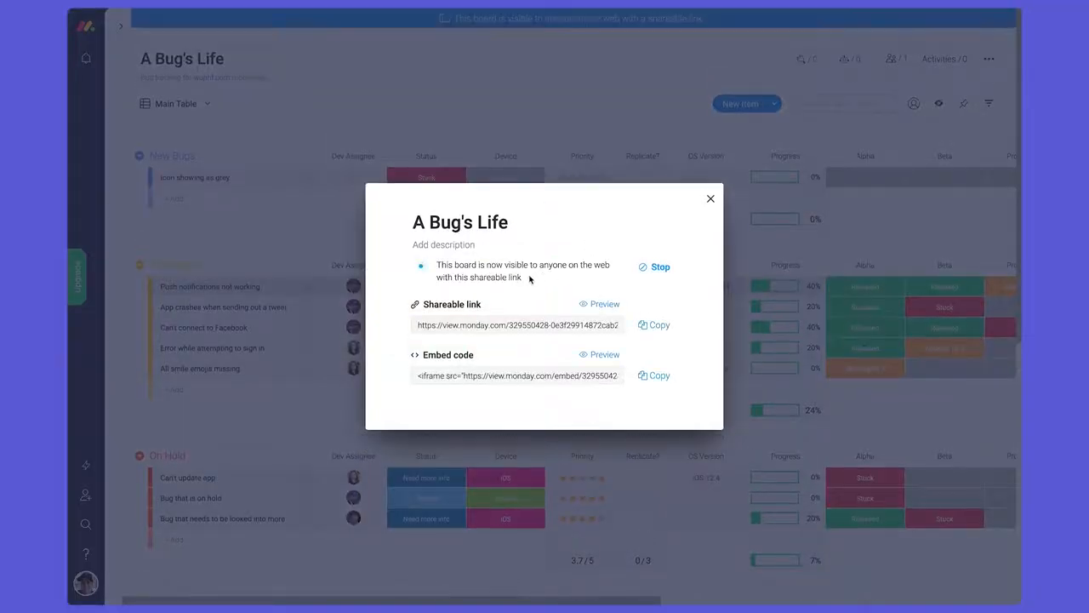
left_click(604, 303)
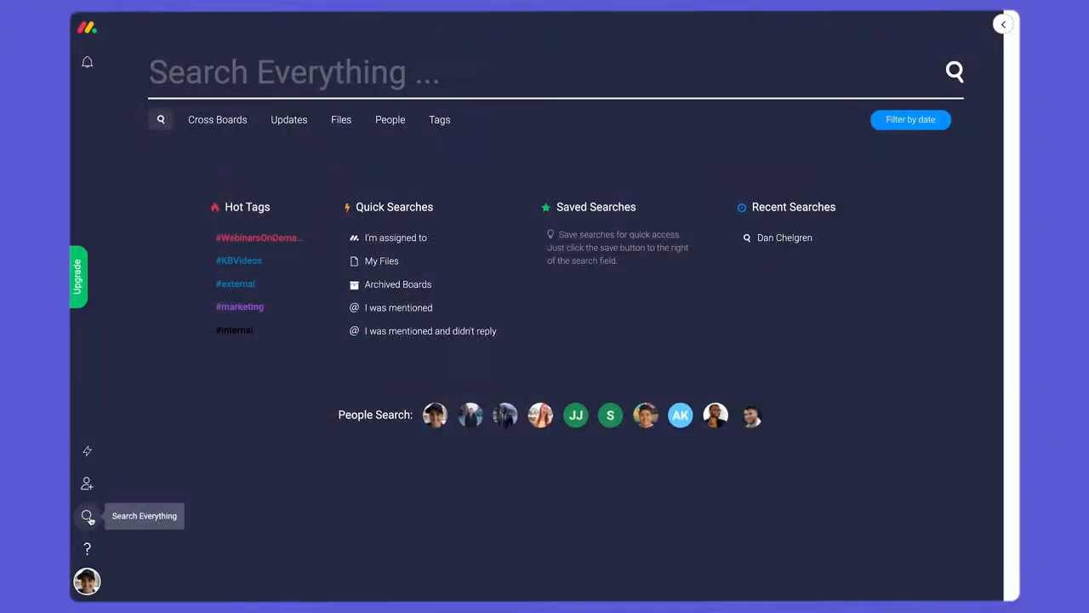
Step: Run a Search Everything query for 'Tan Stuck' across all boards
left_click(783, 239)
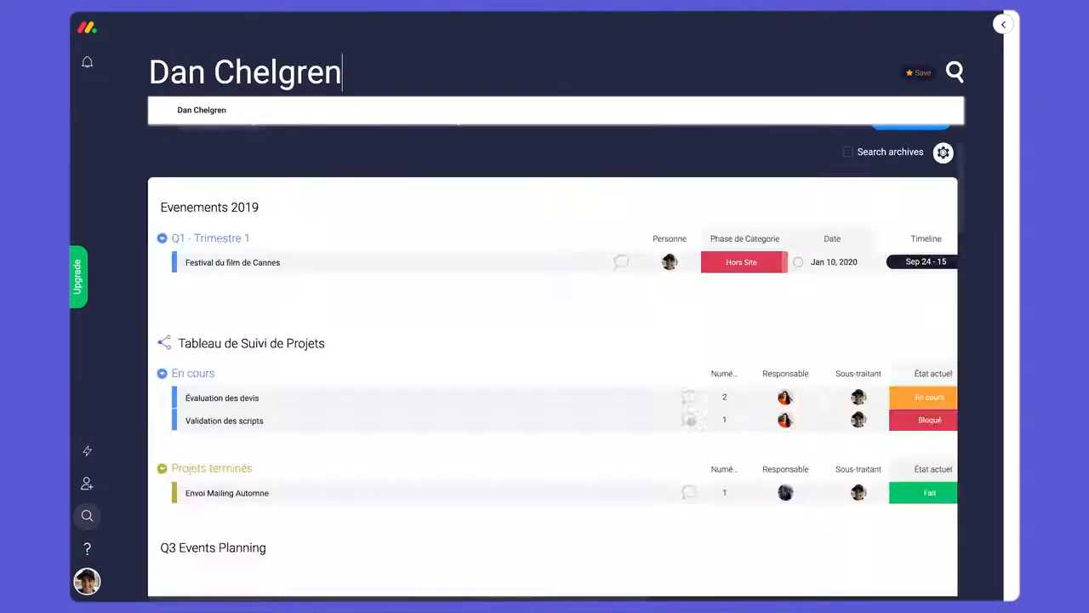
scroll("down", 3)
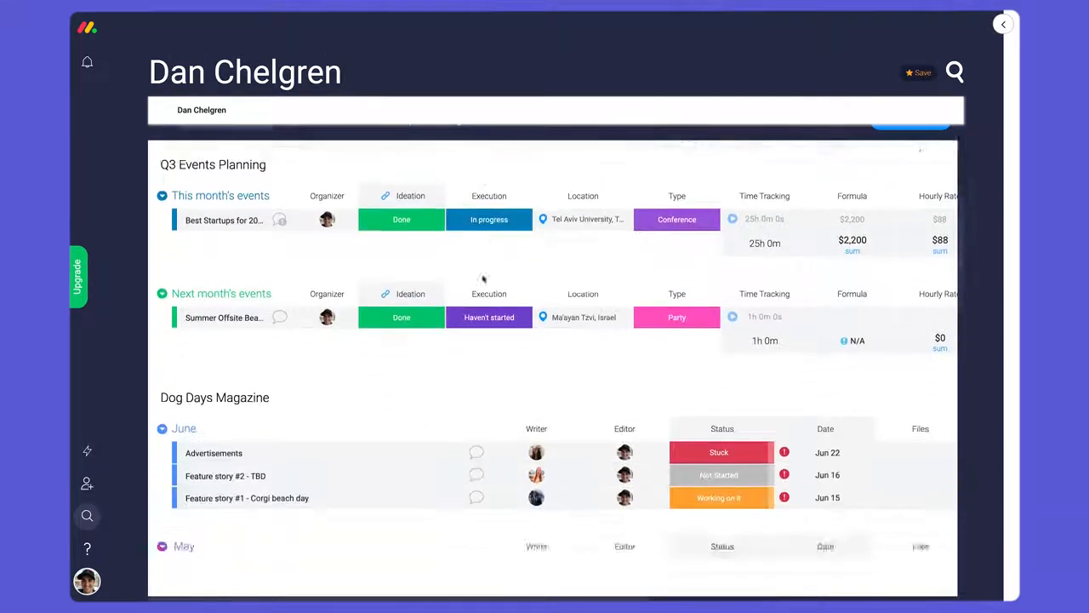
scroll("down", 3)
type("Tan")
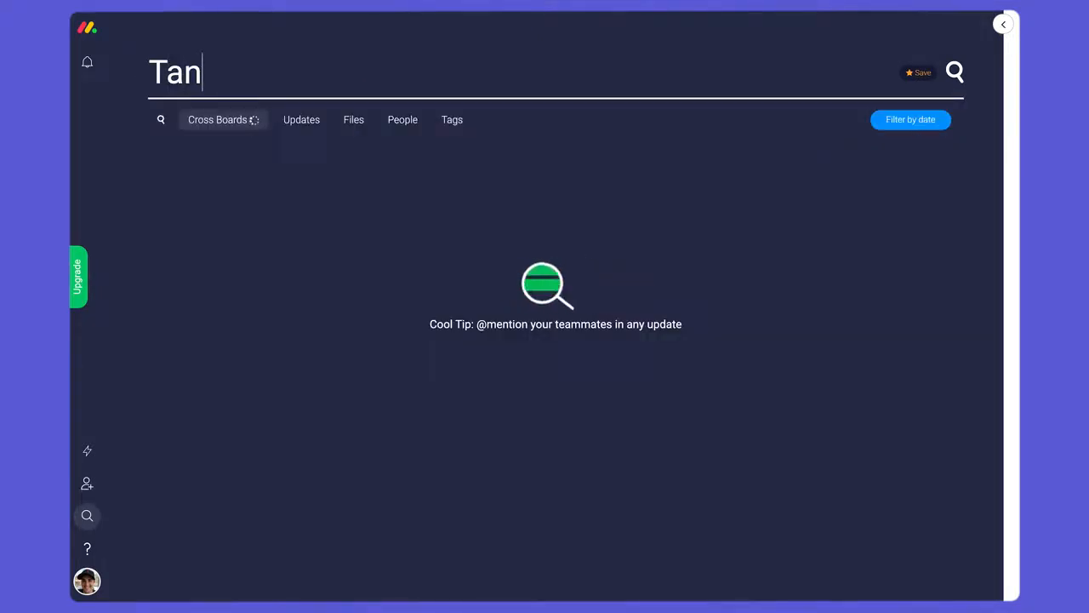
type("St")
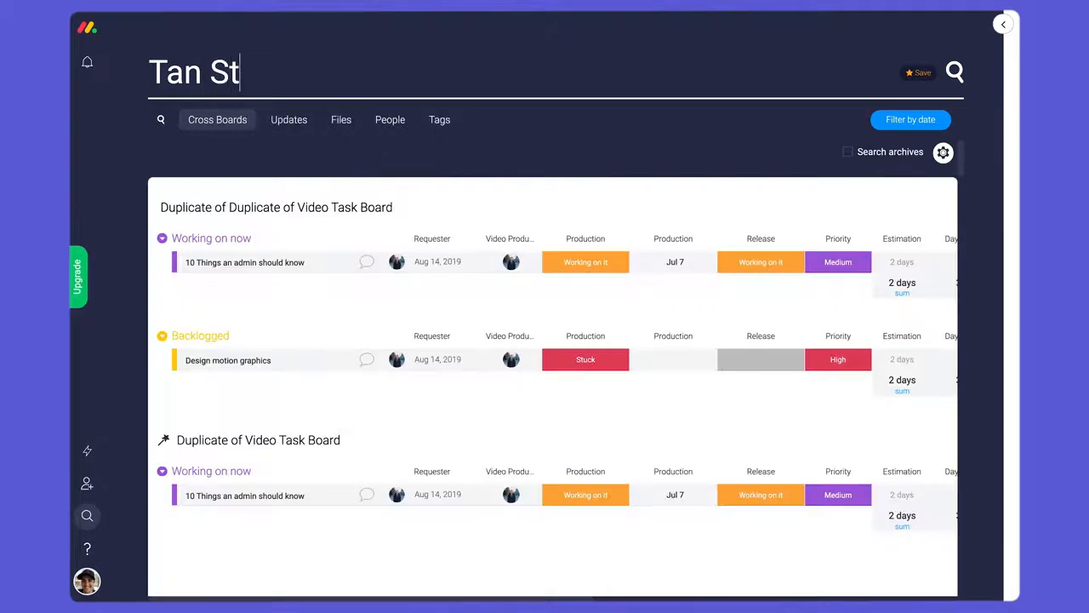
type("uck")
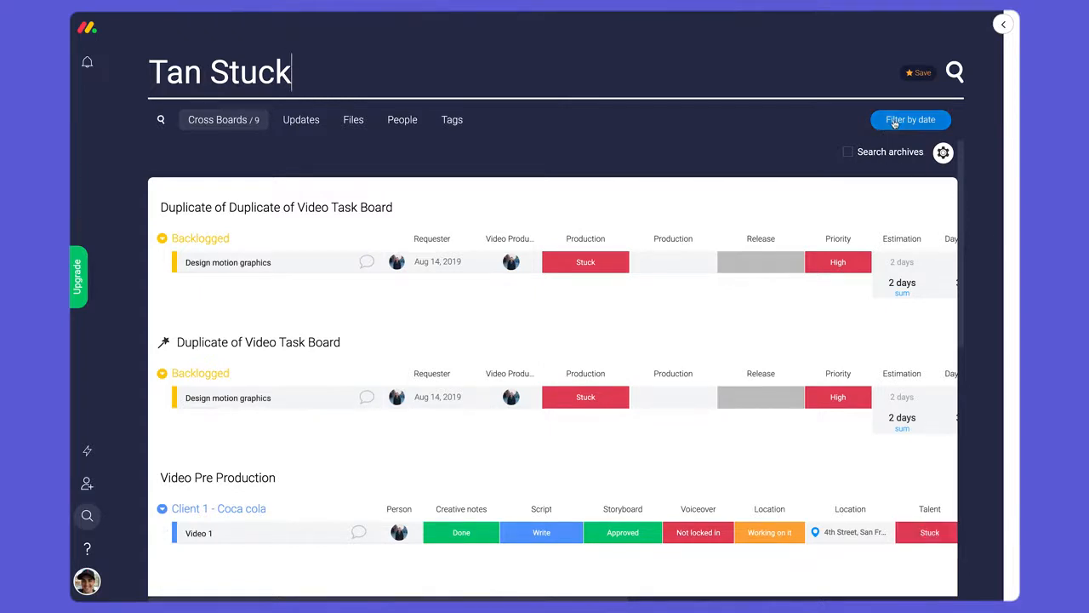
Step: Limit the search results to Sep 12–Sep 23 and review the export options
left_click(908, 119)
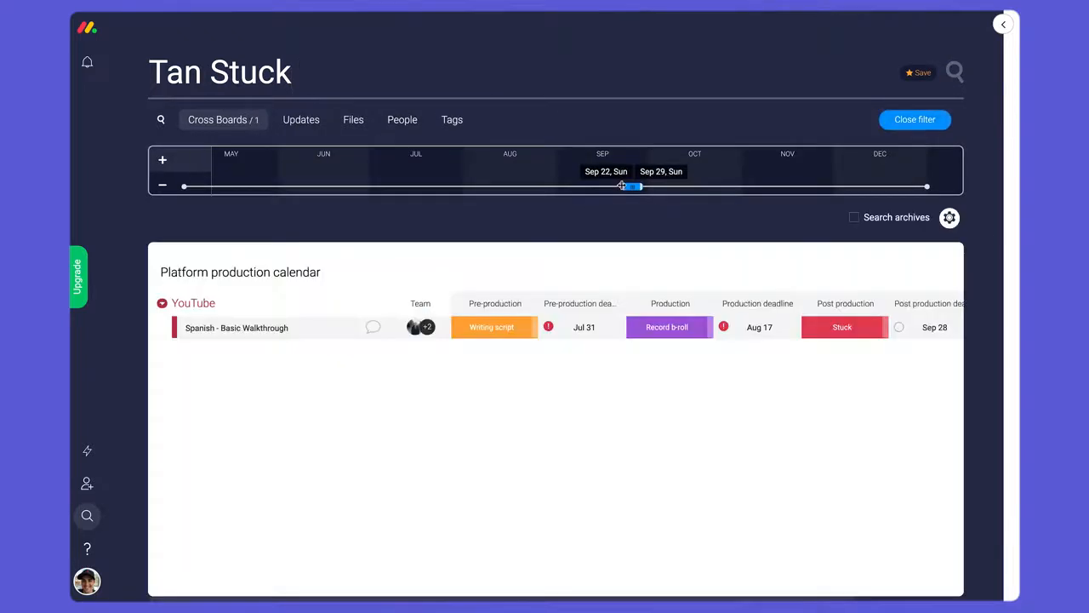
left_click_drag(623, 185, 592, 185)
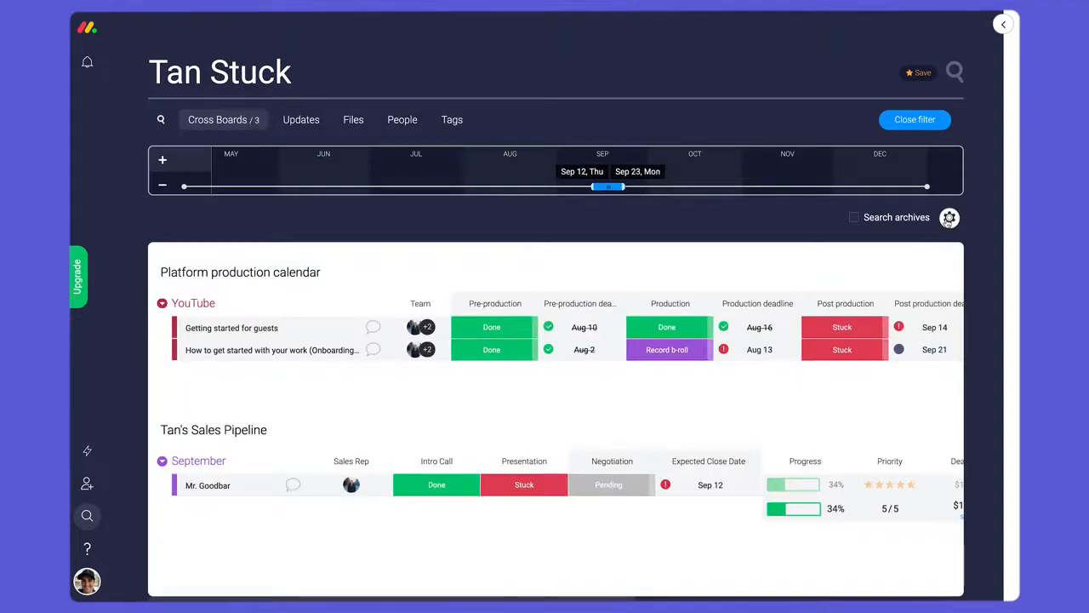
left_click(950, 218)
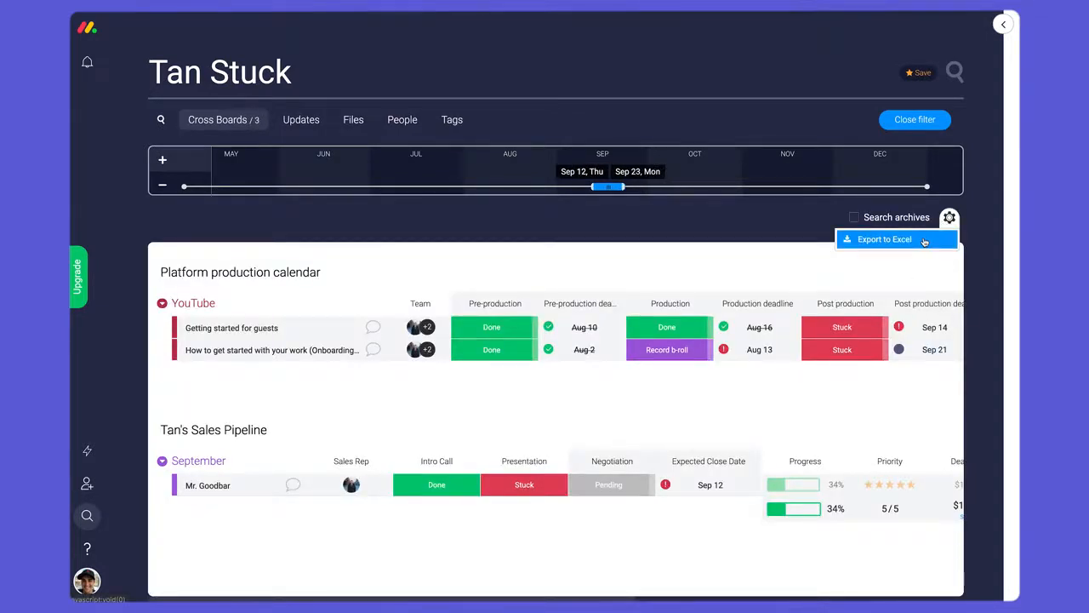
mouse_move(923, 76)
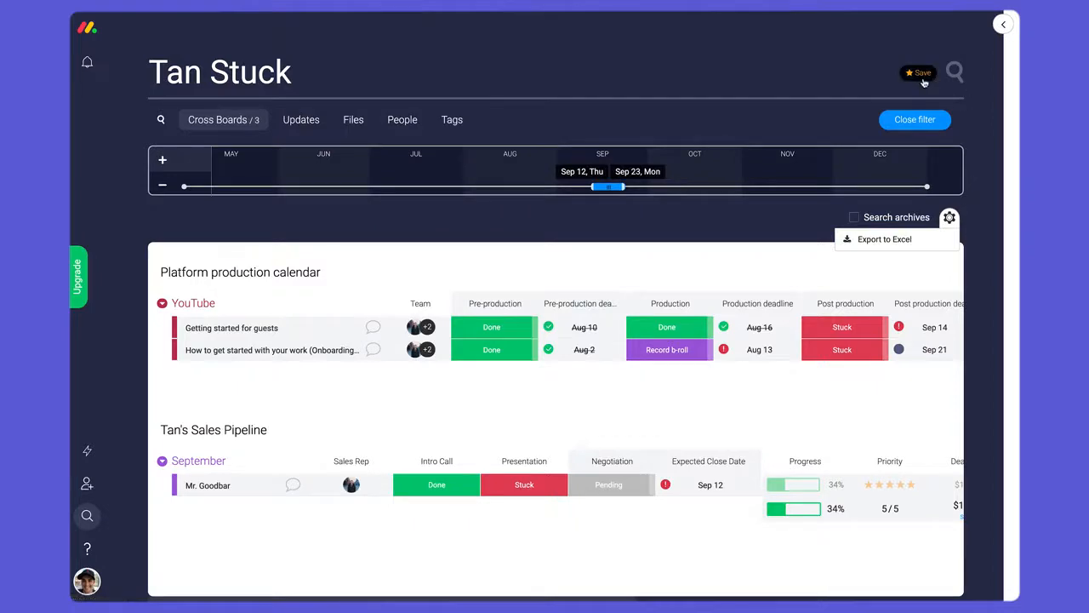